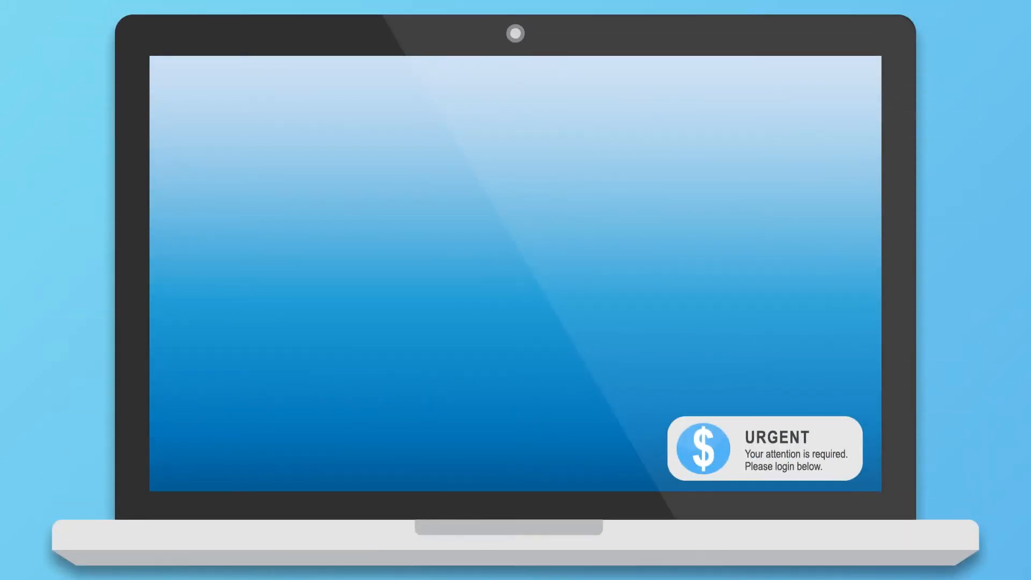
left_click(764, 449)
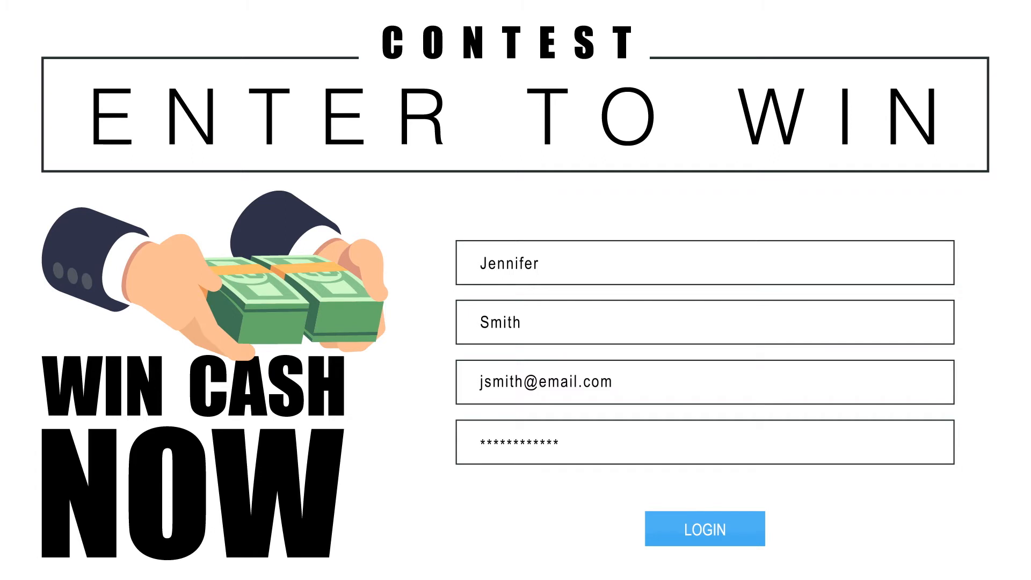
left_click(705, 529)
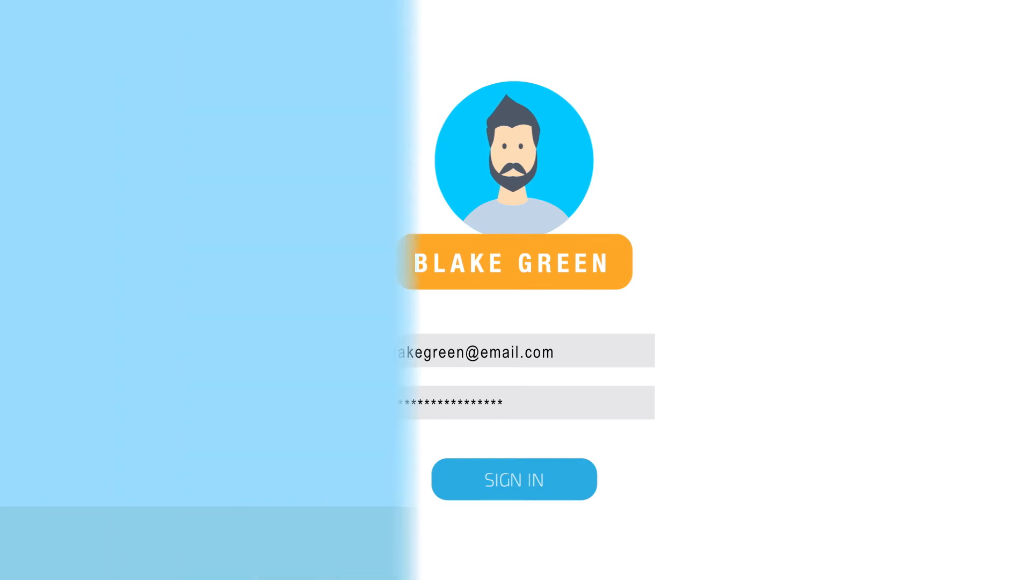
left_click(514, 480)
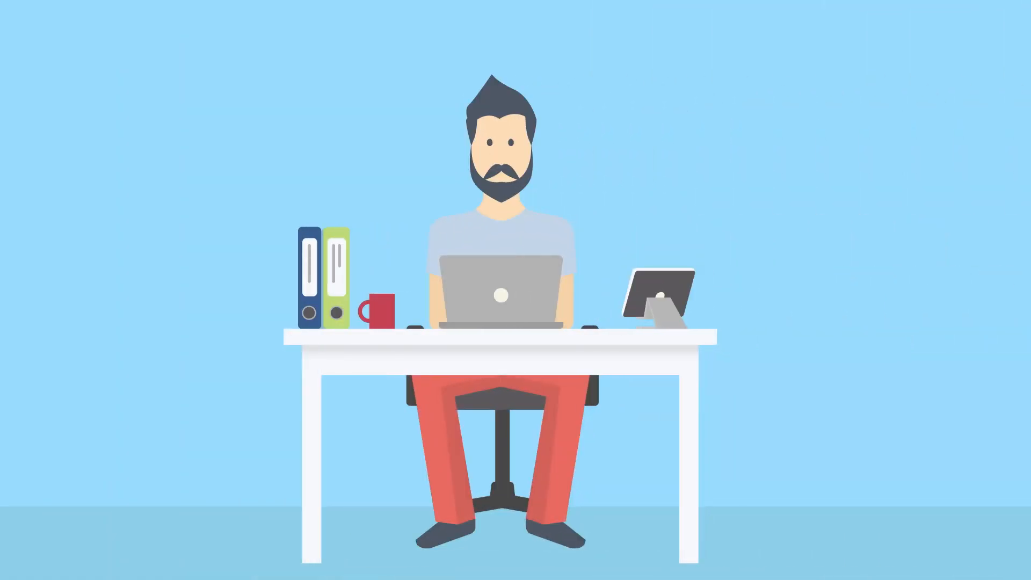